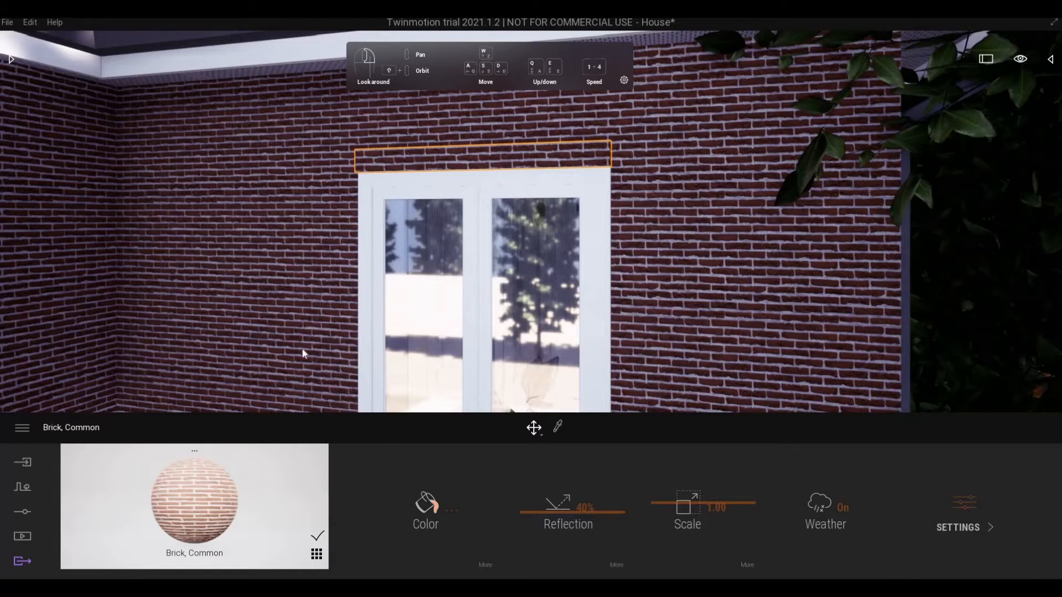
mouse_move(251, 264)
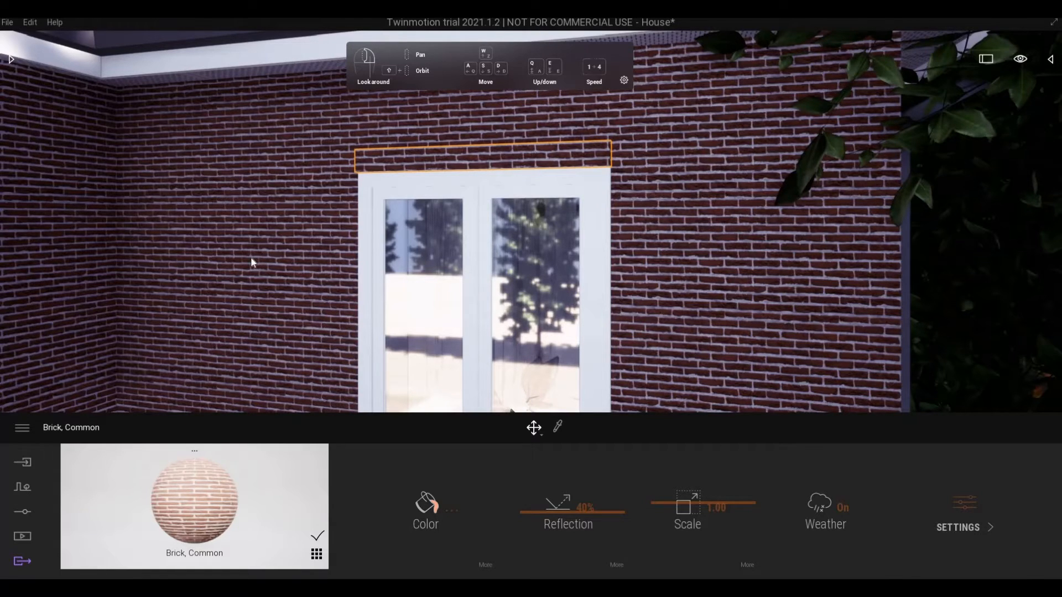
mouse_move(373, 176)
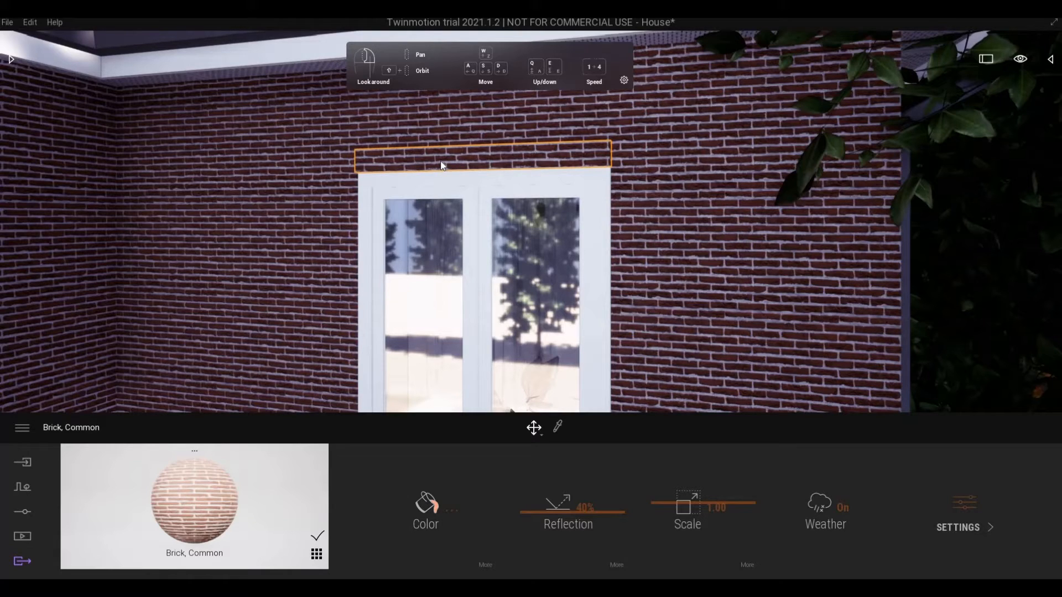
mouse_move(398, 168)
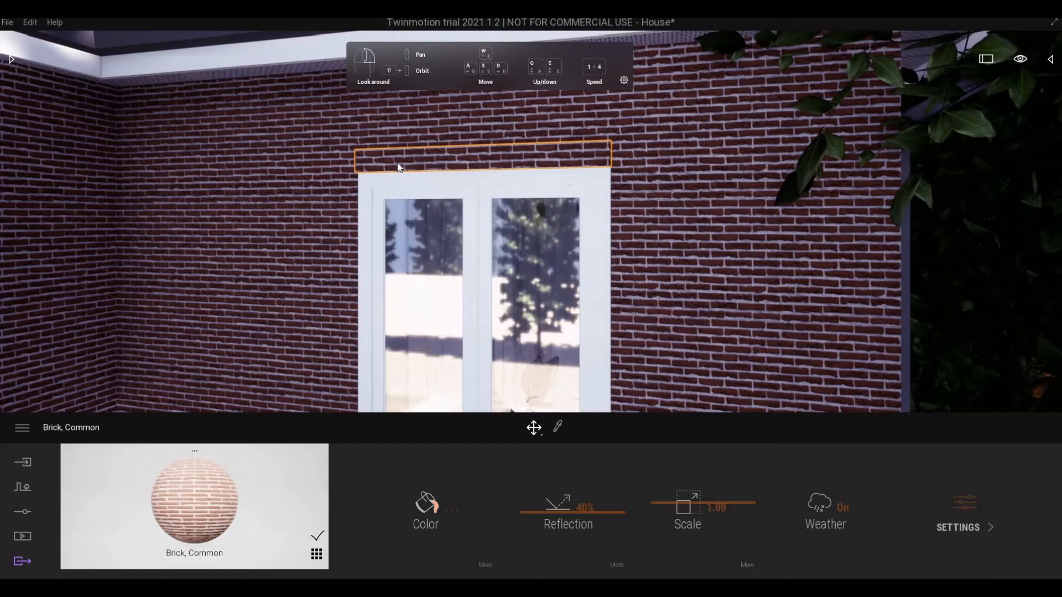
mouse_move(579, 163)
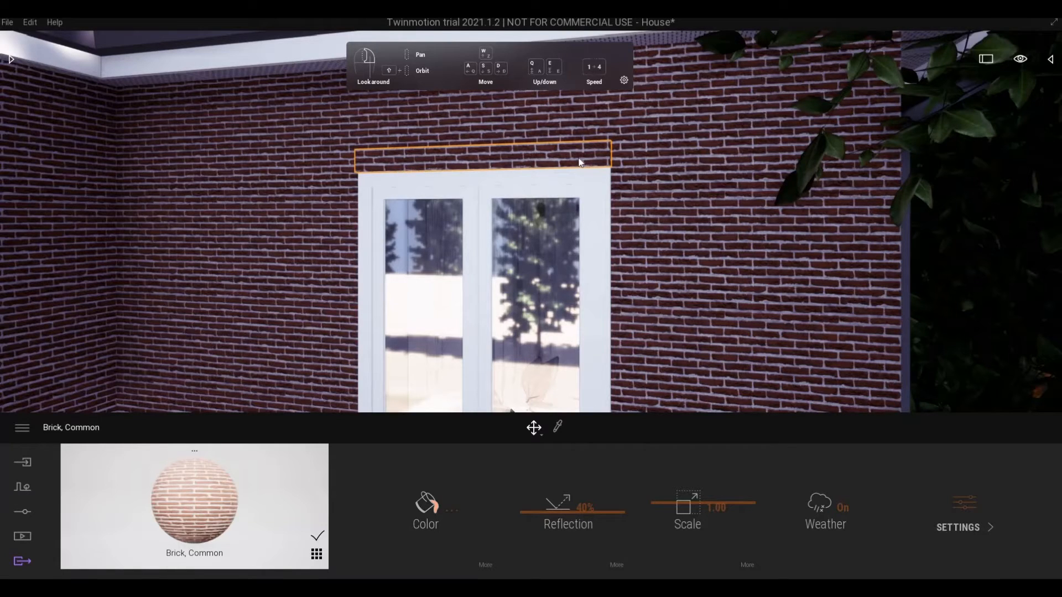
mouse_move(502, 151)
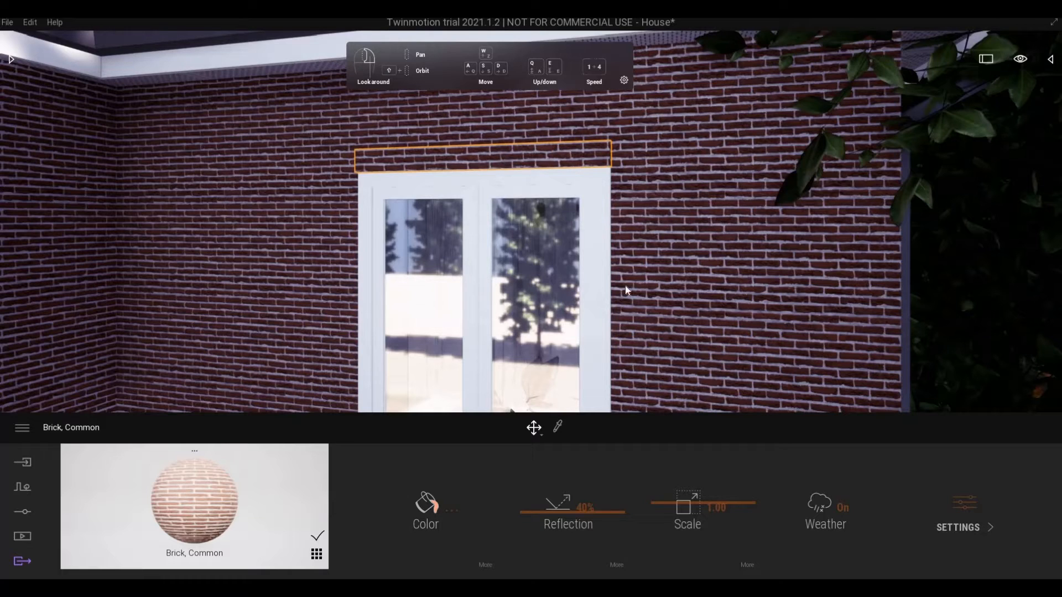
mouse_move(667, 508)
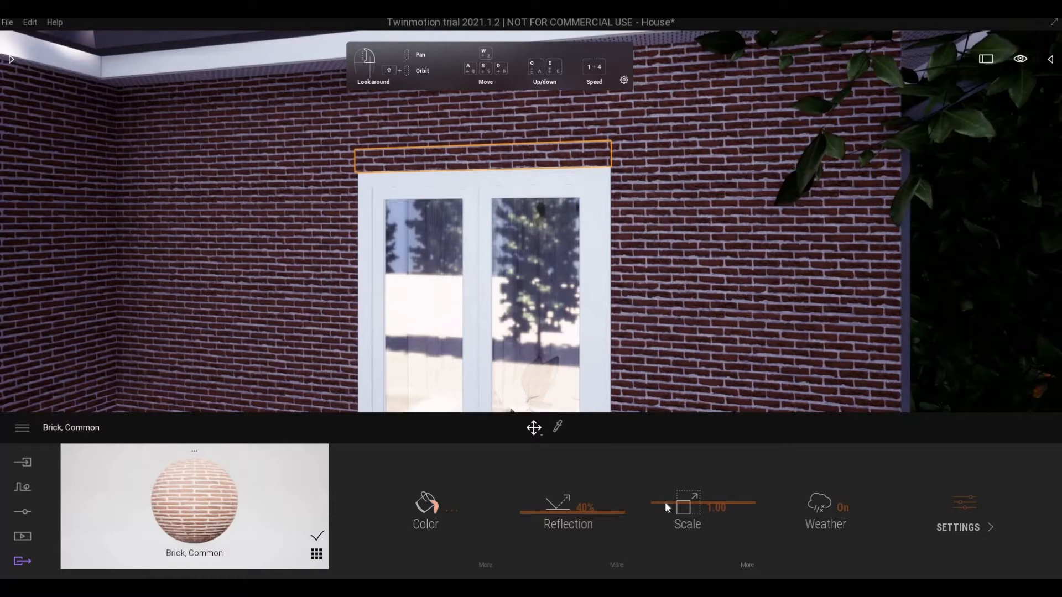
- Raise the Brick, Common material's Scale from 1.00 to 1.28, enlarging lintel and wall together
left_click_drag(654, 506, 690, 506)
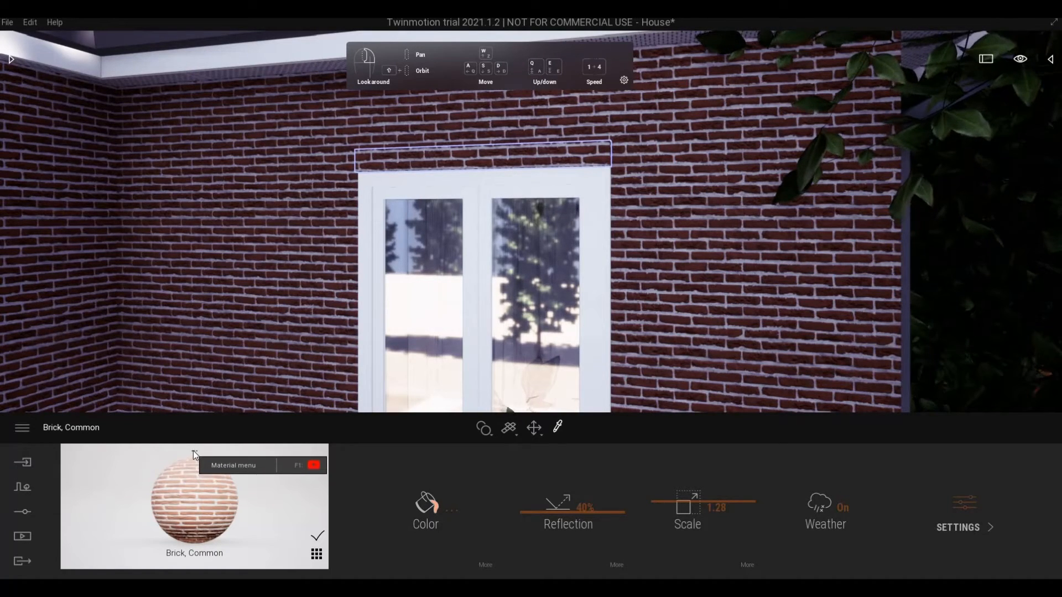
- Duplicate the lintel's brick material and rename the copy 'Duplicate Material'
left_click(194, 450)
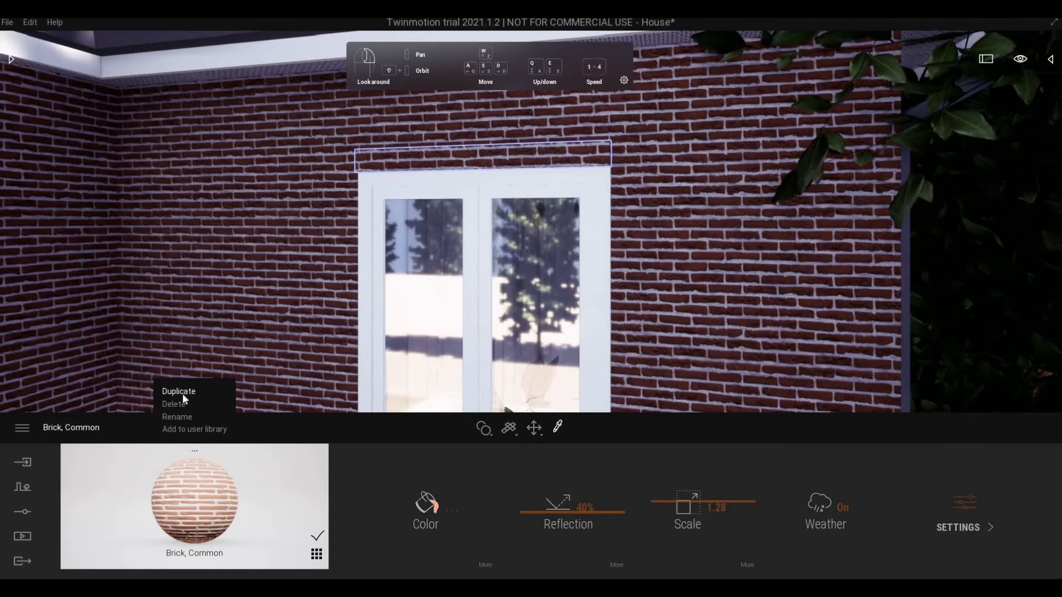
left_click(197, 451)
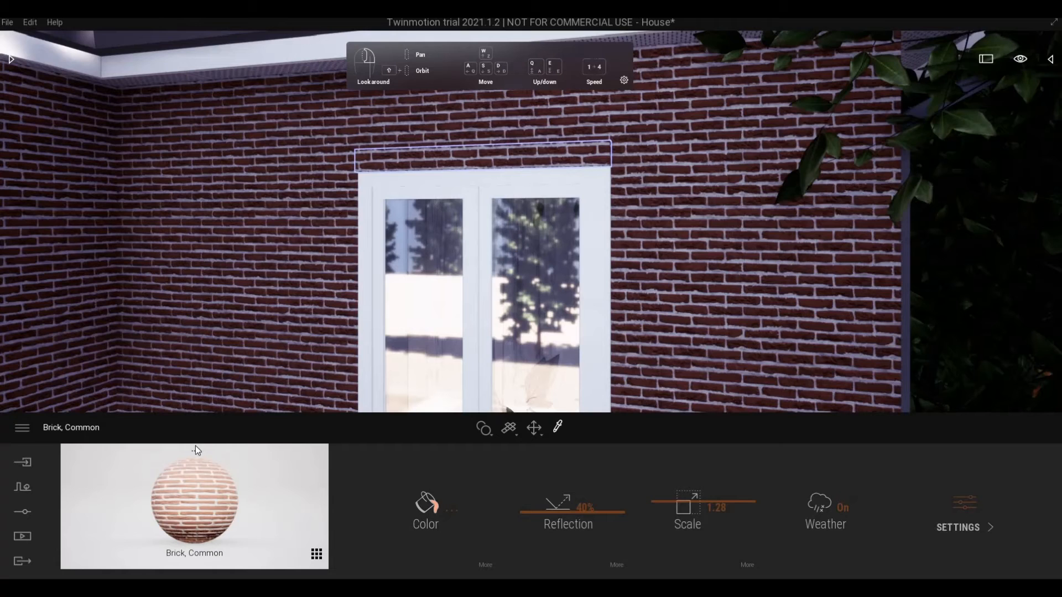
mouse_move(198, 454)
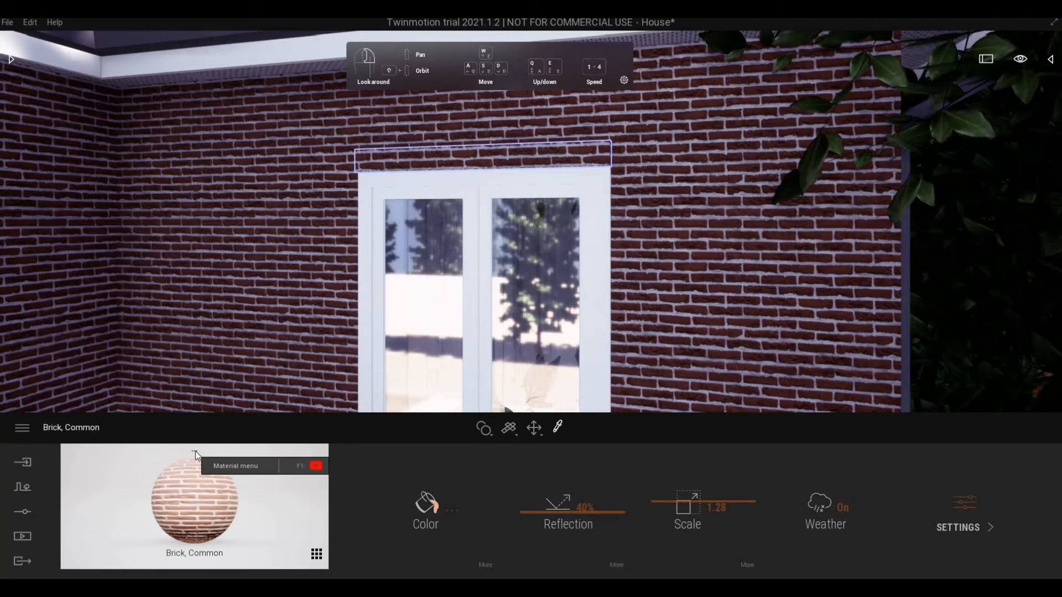
left_click(195, 450)
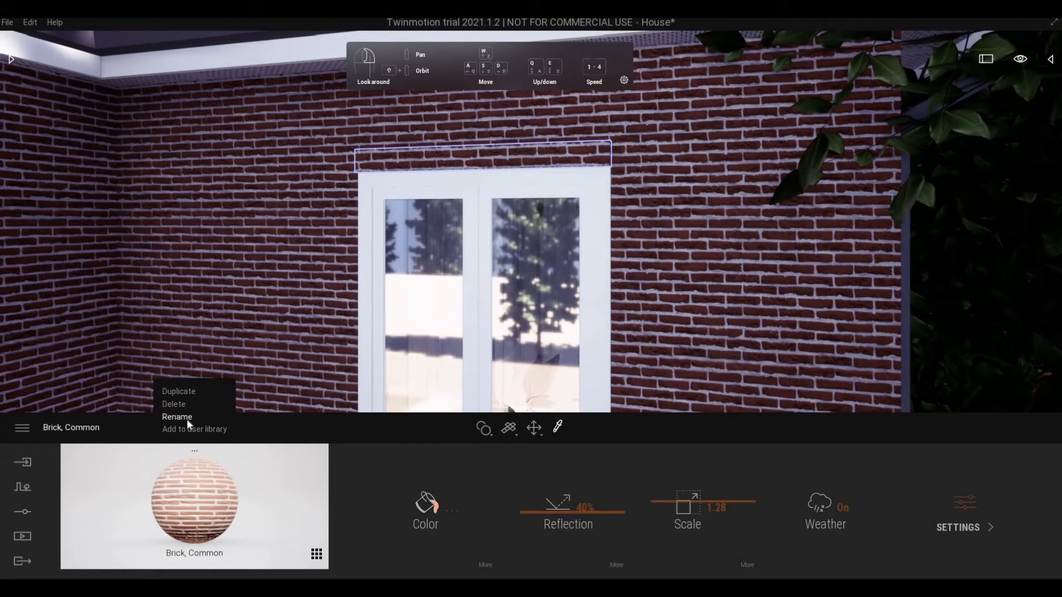
left_click(177, 417)
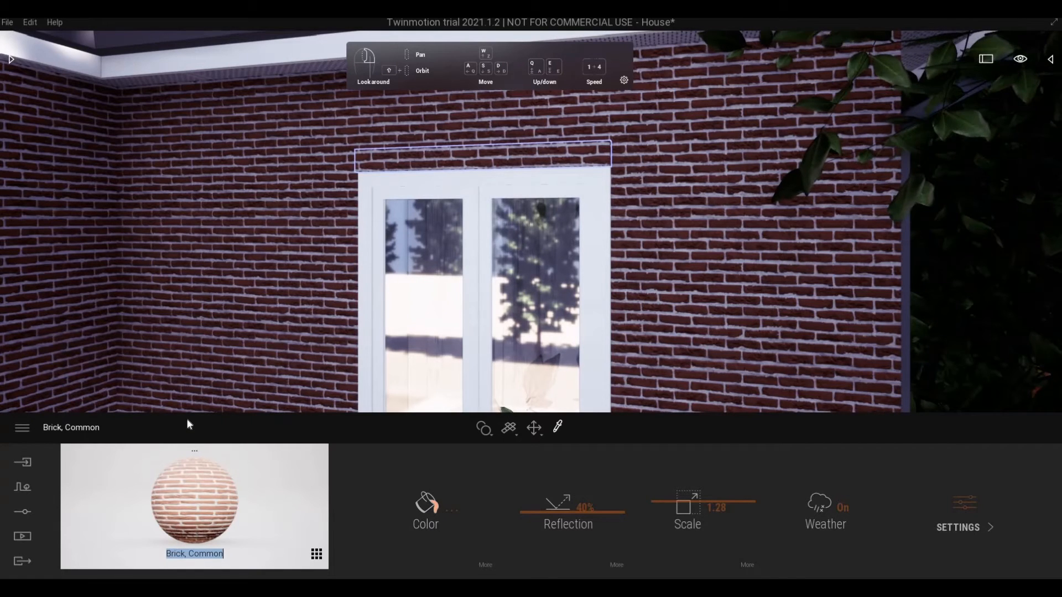
type("D")
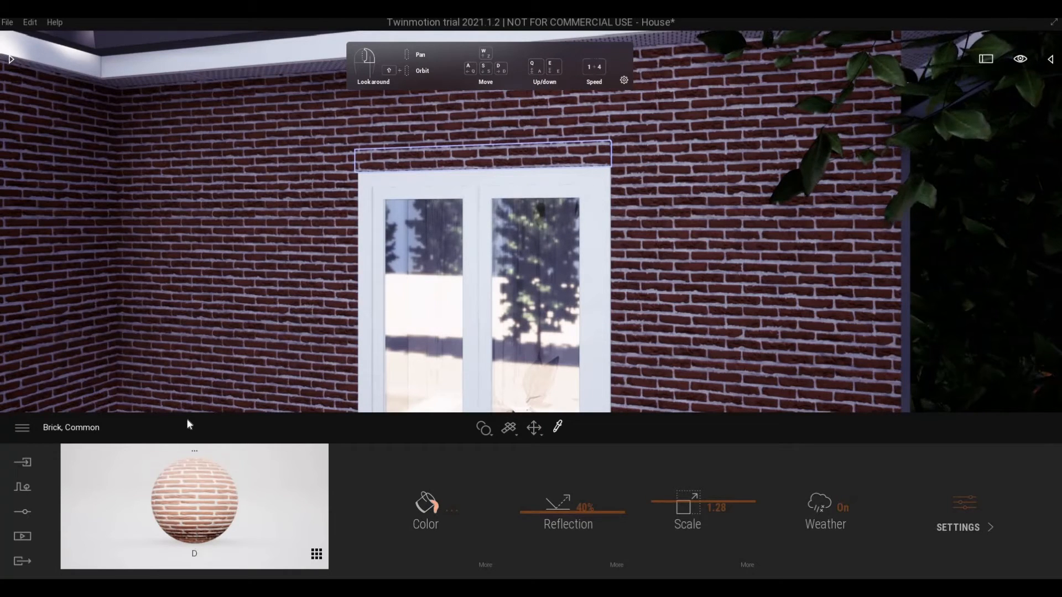
type("Duplicate Material")
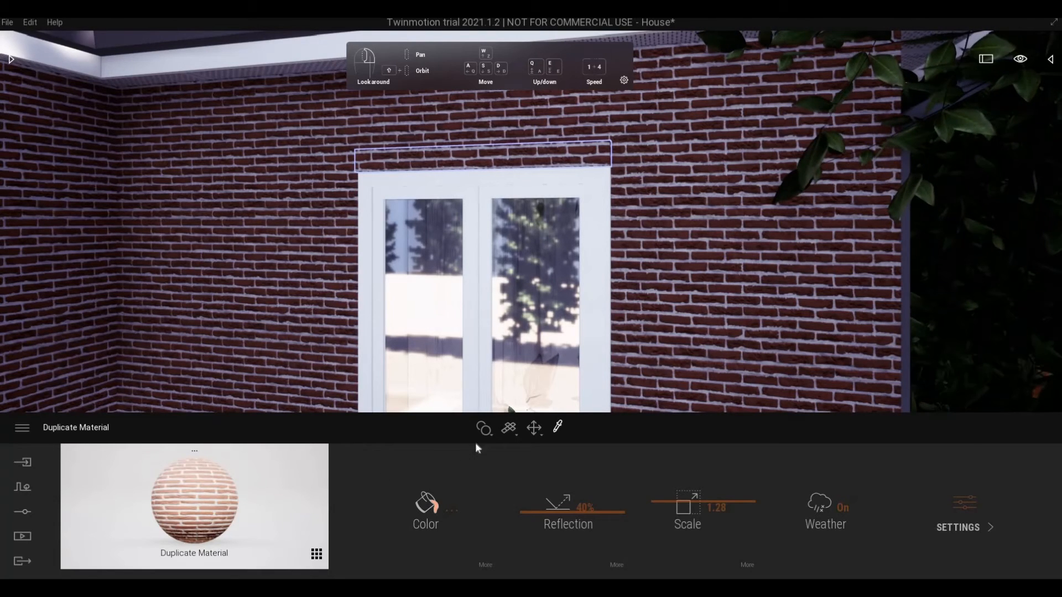
mouse_move(483, 429)
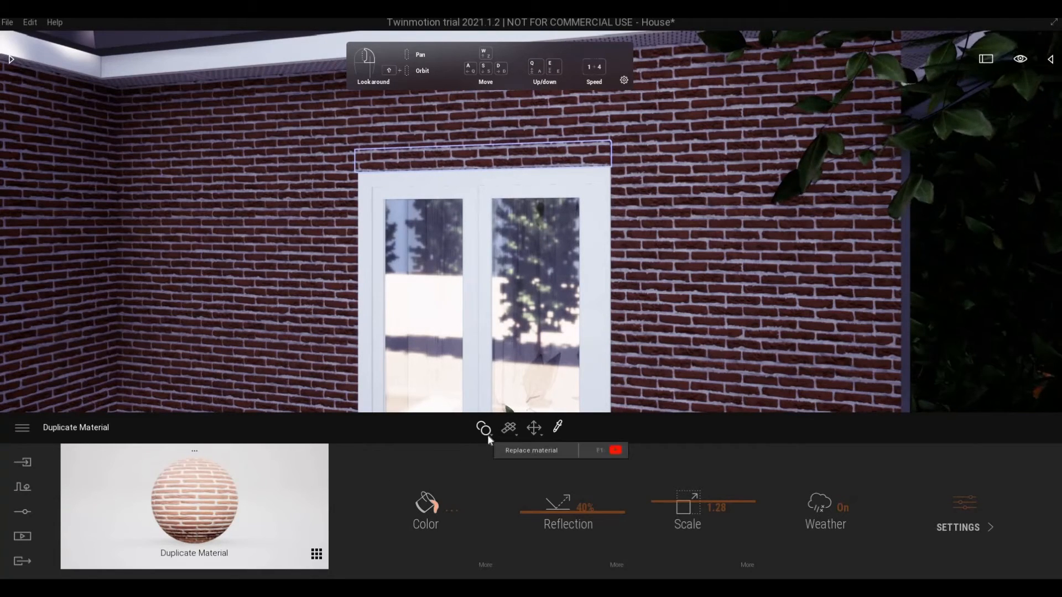
mouse_move(481, 409)
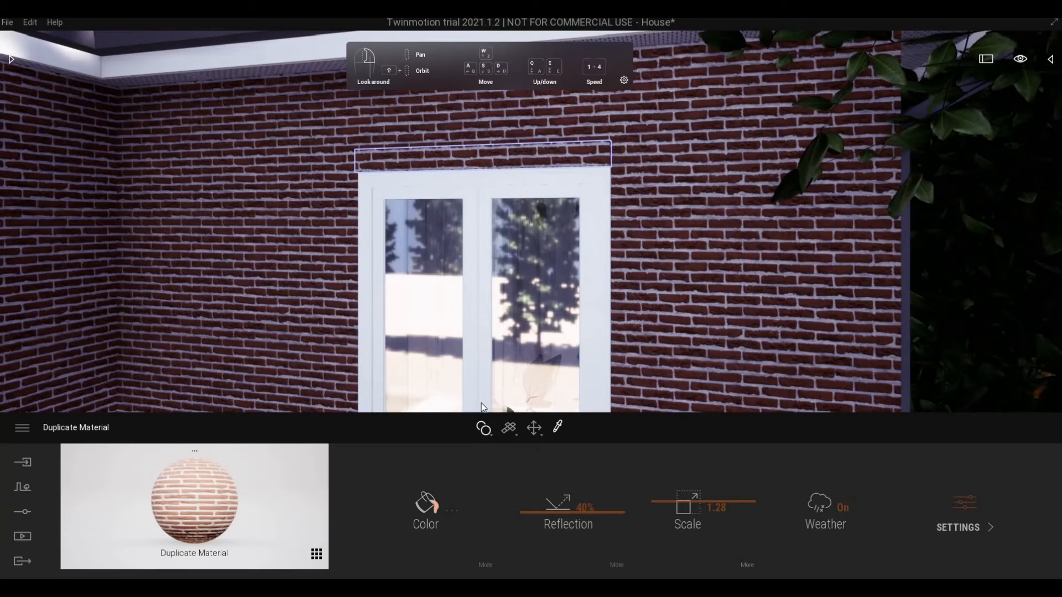
- Sweep Duplicate Material's Scale through 1.82, 1.93 and 2.26, settling at 1.50
left_click(507, 427)
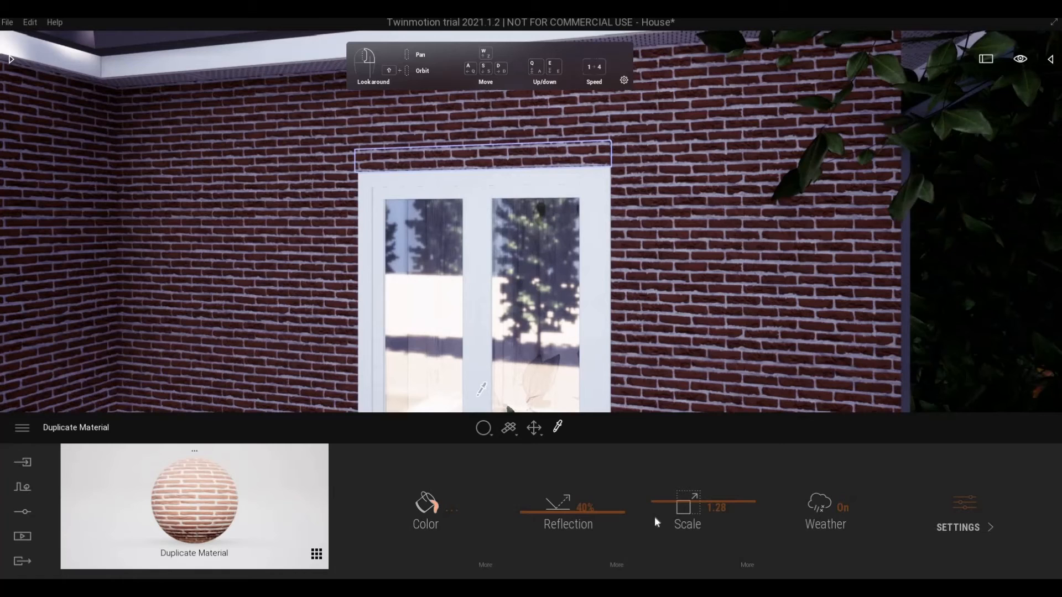
left_click_drag(684, 508, 714, 508)
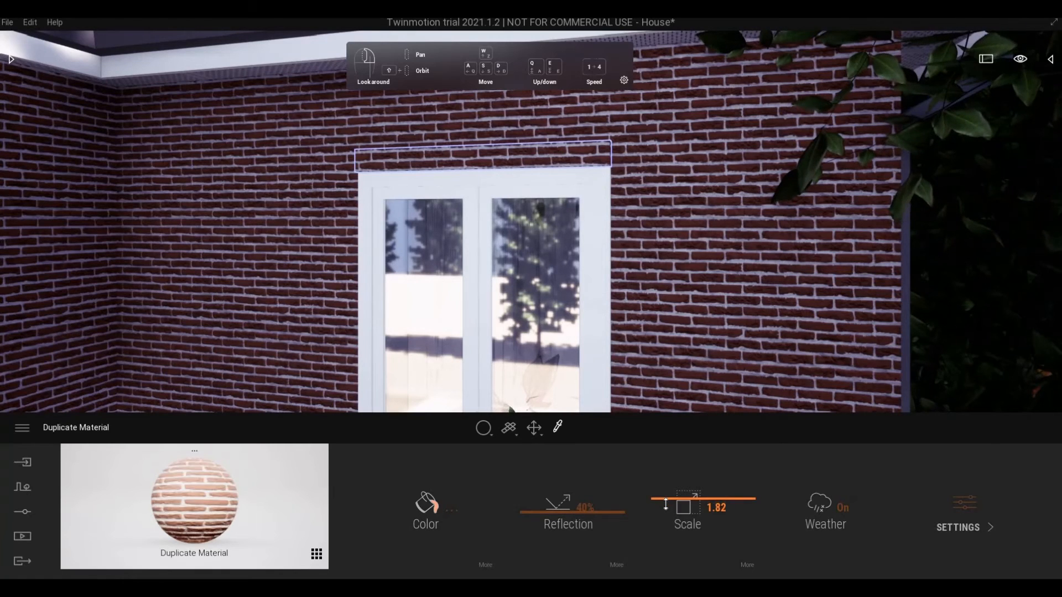
left_click_drag(670, 506, 660, 507)
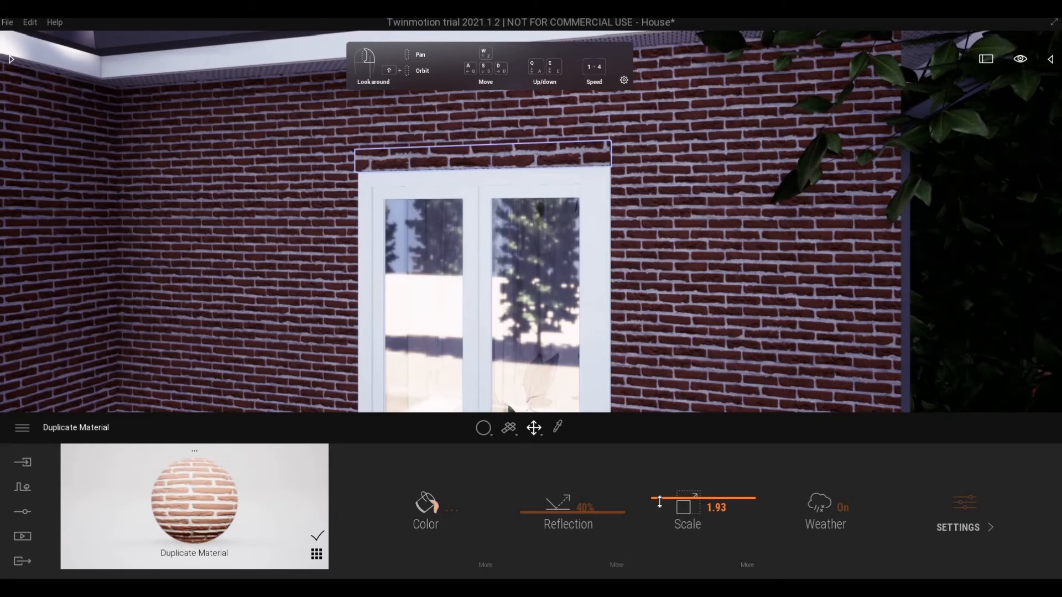
left_click_drag(659, 501, 686, 501)
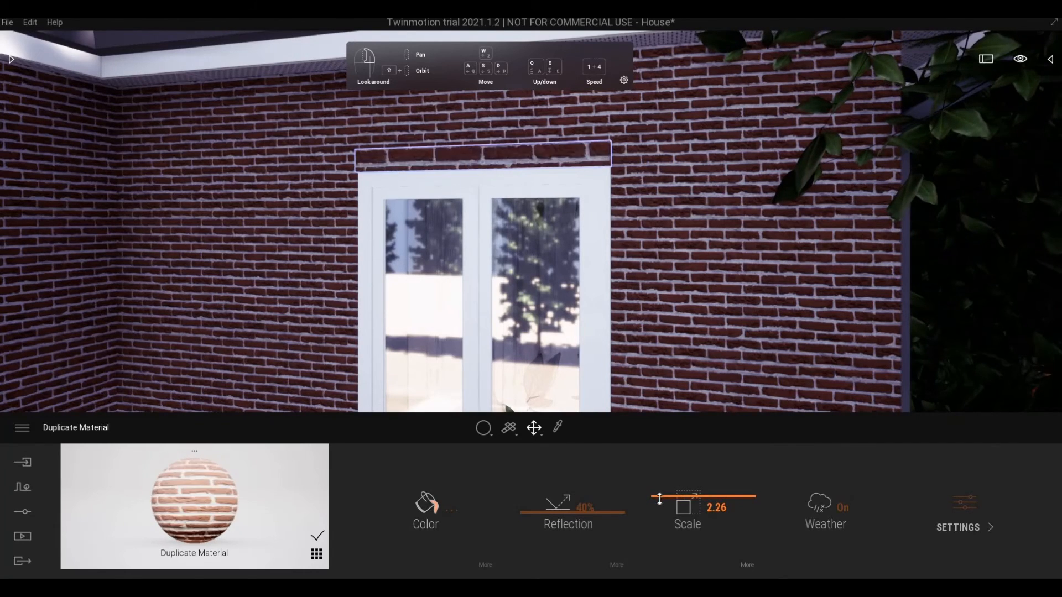
left_click_drag(681, 500, 660, 500)
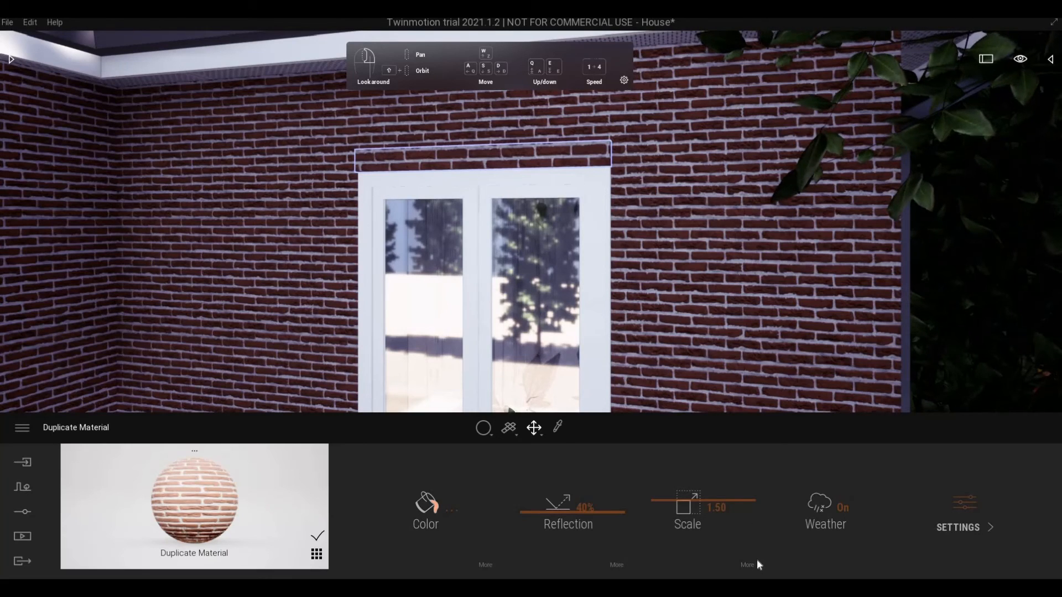
- Set Duplicate Material's rotation to 90 degrees in the detailed scale settings and return
left_click(686, 513)
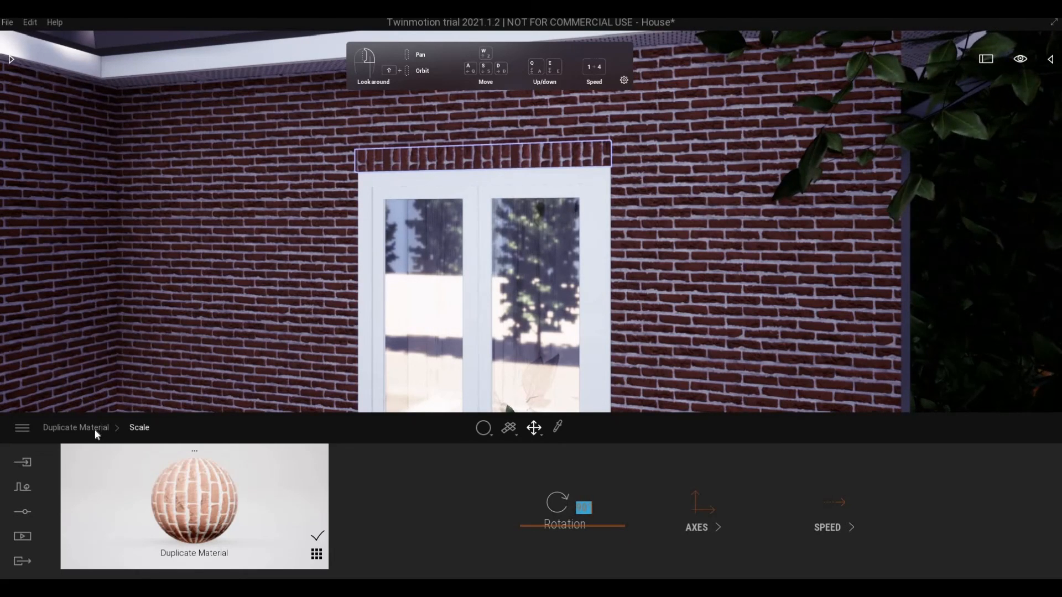
left_click(75, 427)
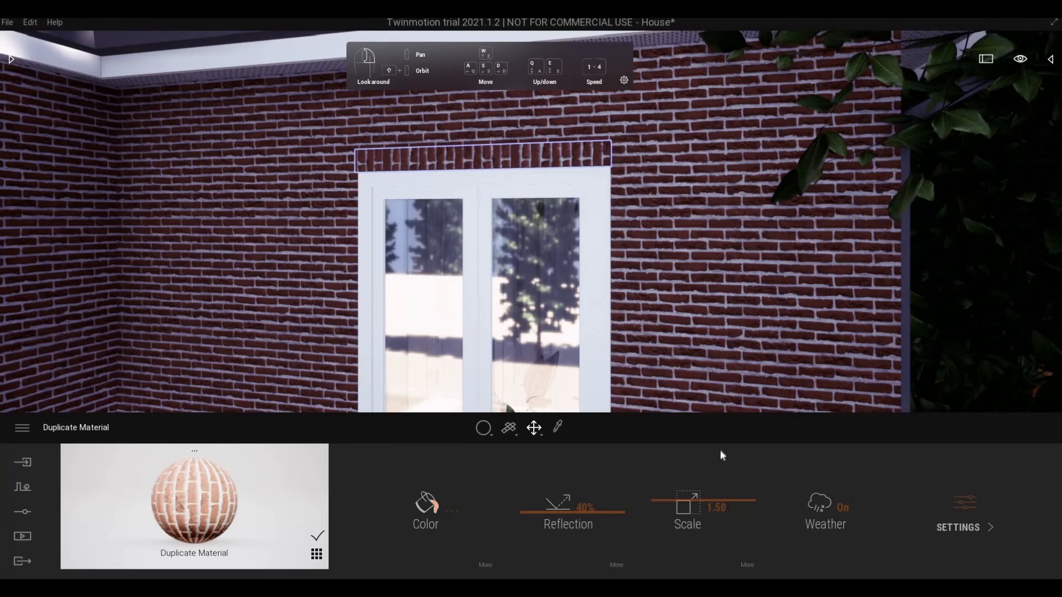